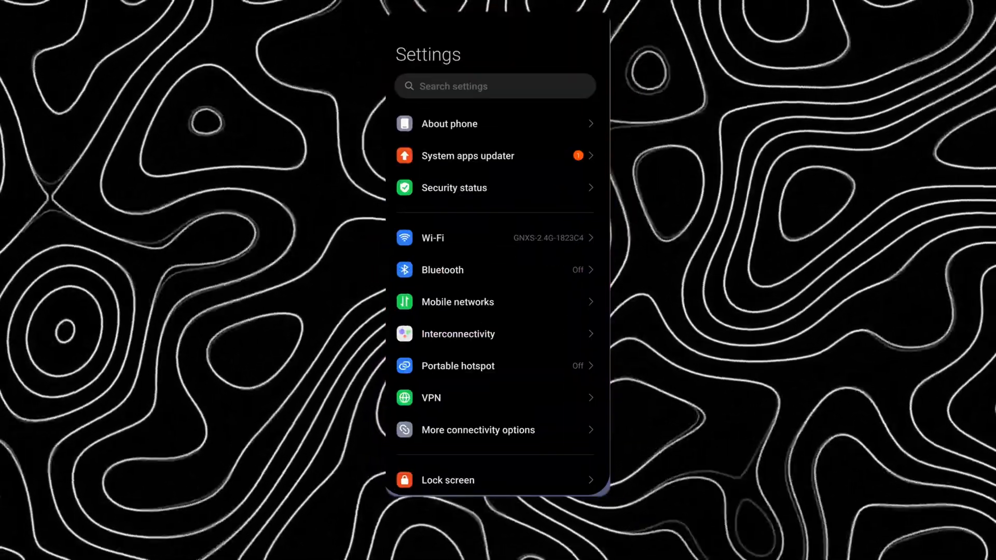
Scroll the main Settings list past Lock screen and Wallpaper, then return to the home screen
scroll(down, 3)
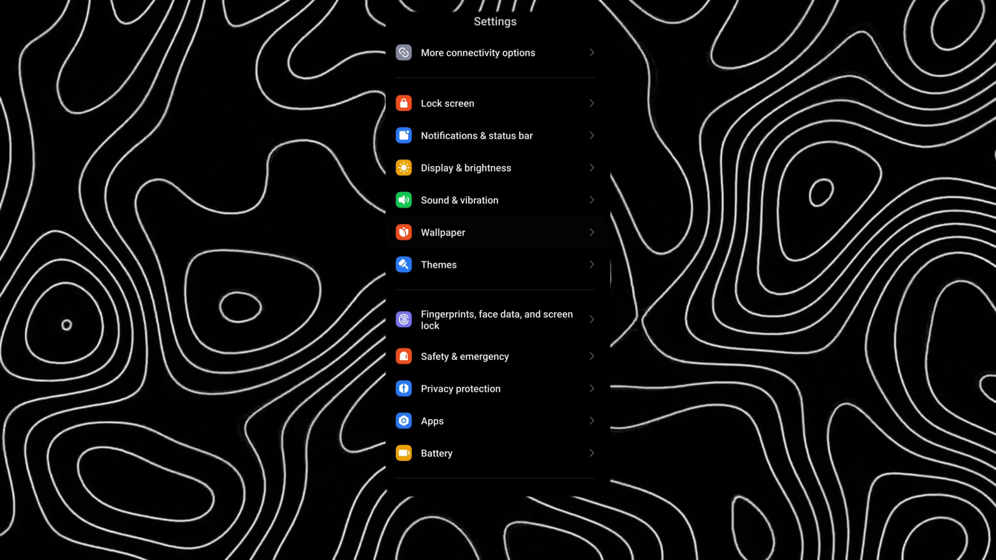
click(442, 232)
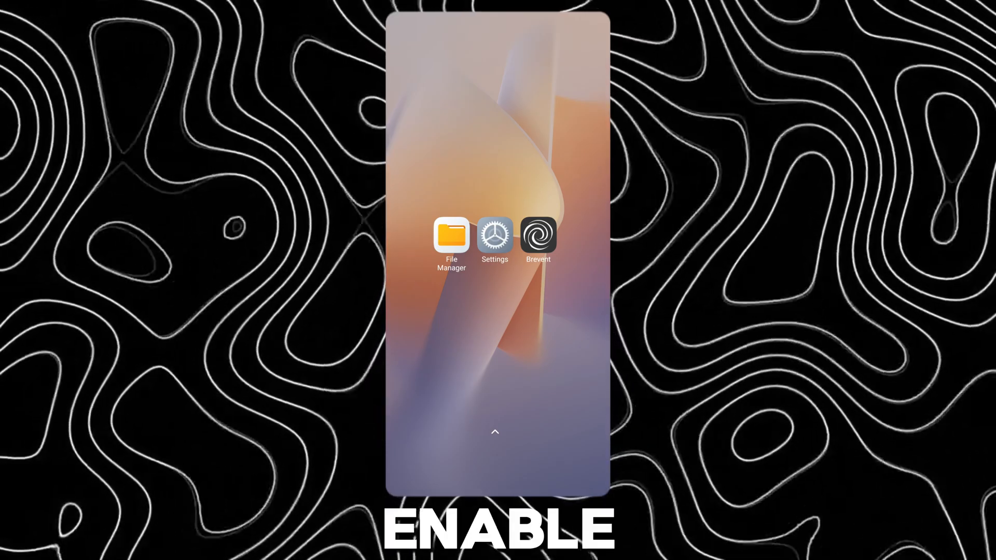
Install Brevent.apk from the Brevent folder and launch the Brevent app
click(450, 235)
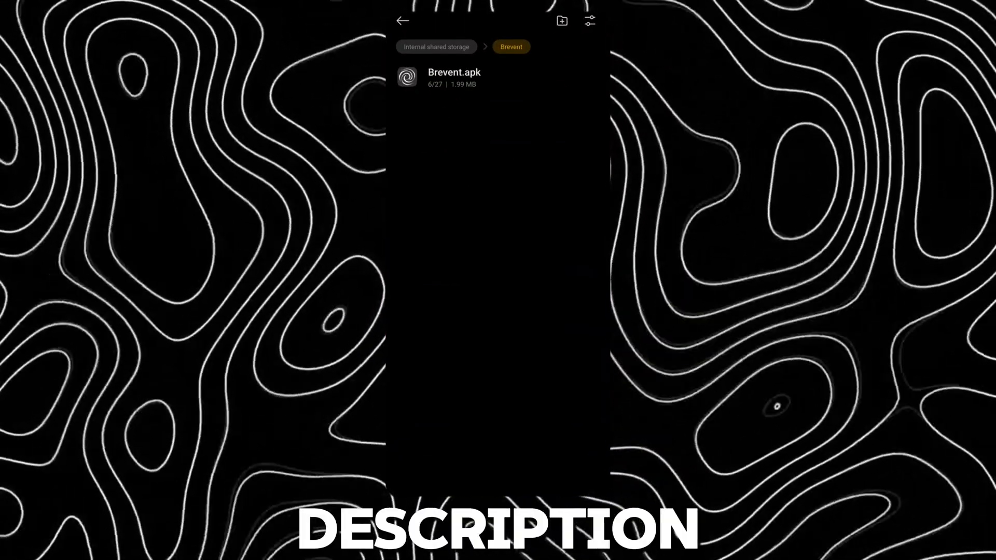
click(454, 78)
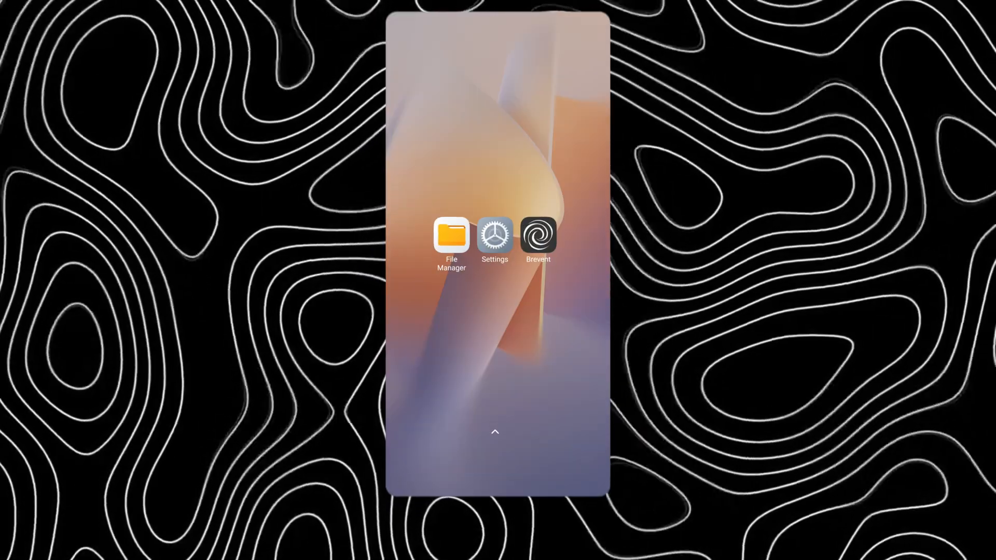
click(537, 234)
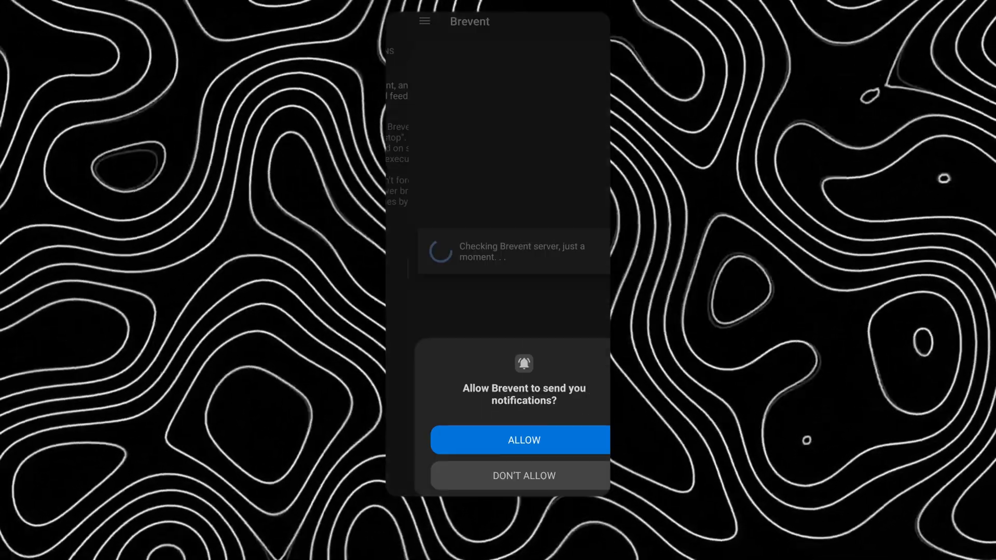
Allow Brevent notifications, visit Wireless debugging in developer options, then return to Brevent
click(518, 440)
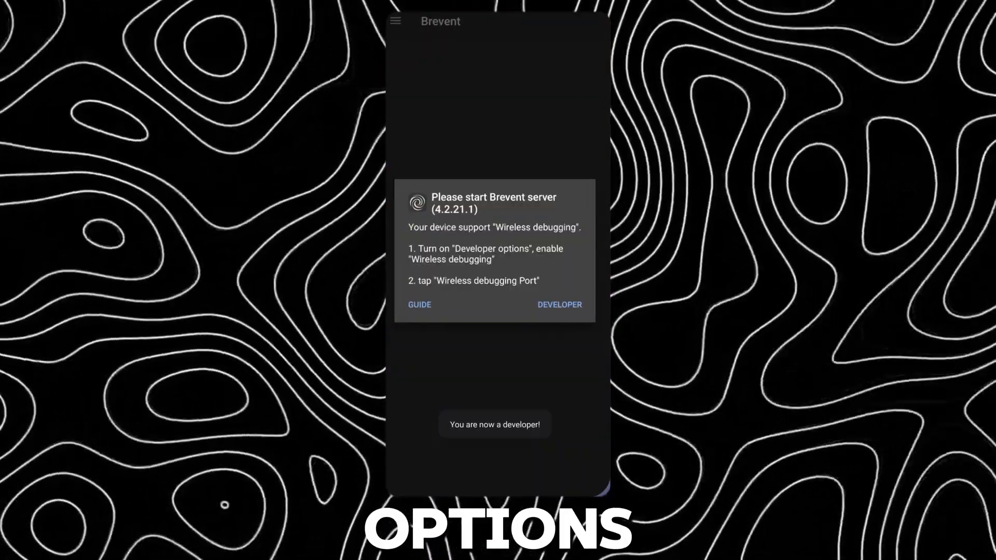
click(559, 304)
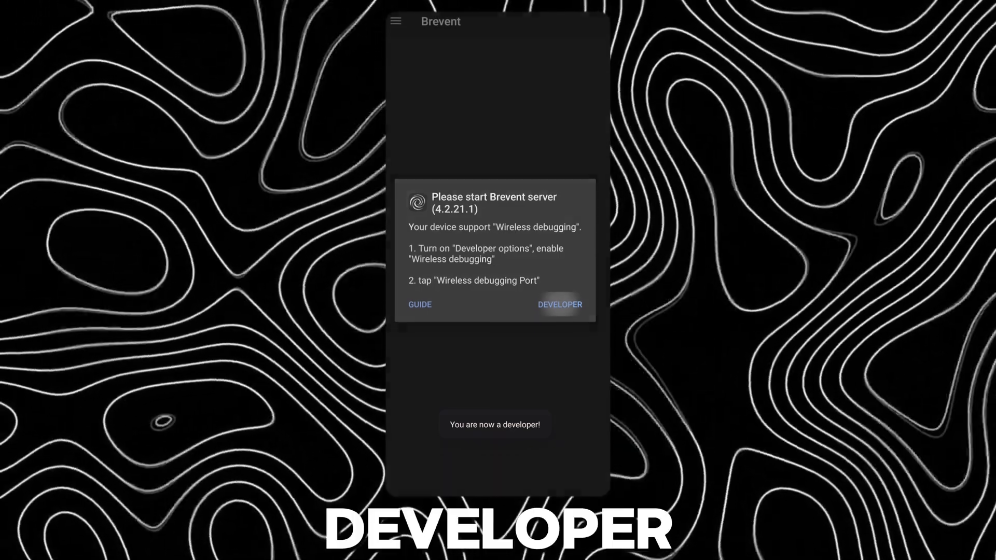
click(559, 304)
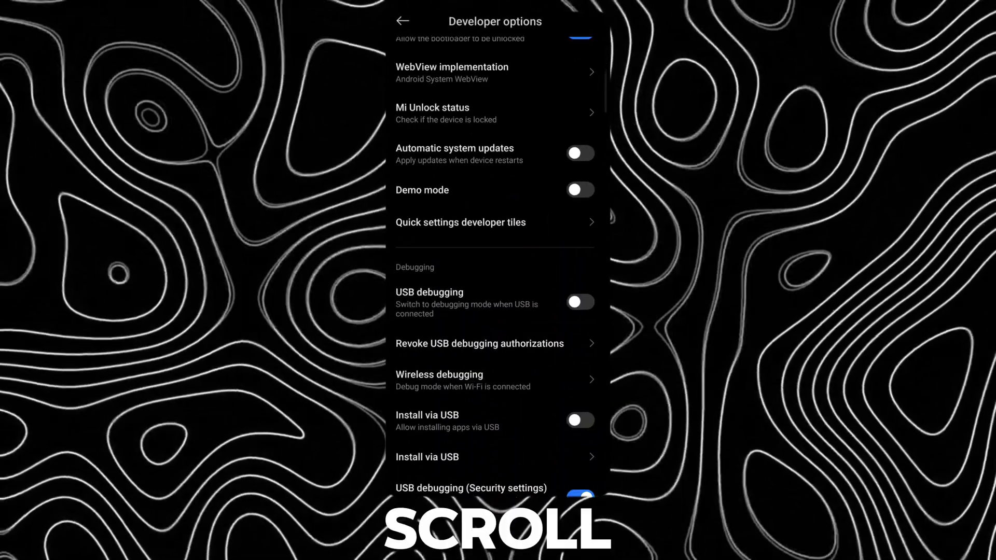
click(439, 380)
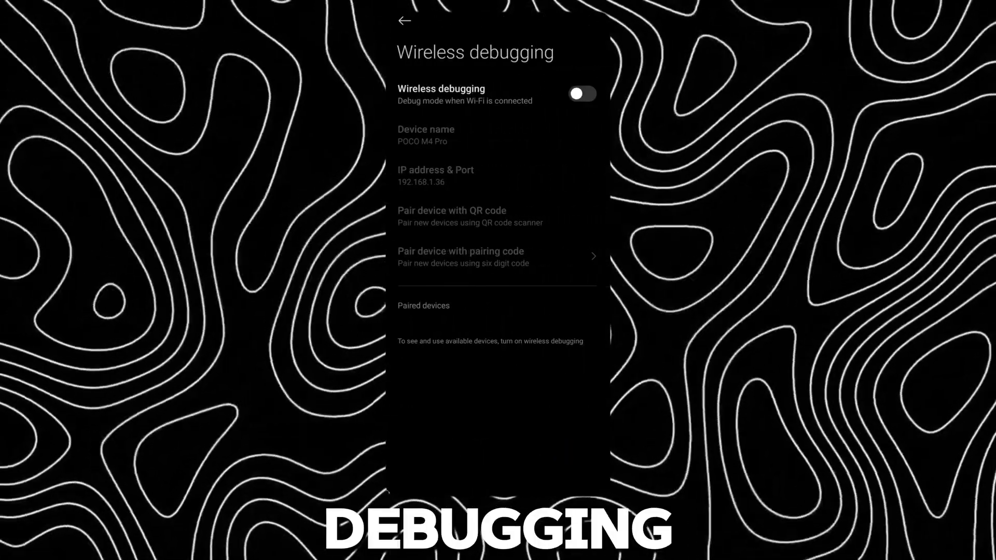
click(581, 93)
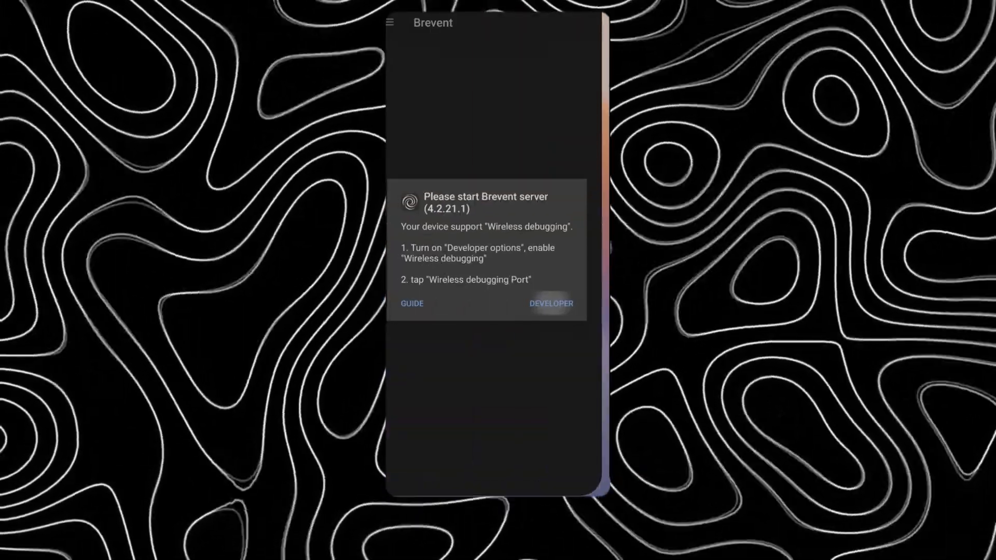
Bring up Brevent's Wireless pair form and switch on Wireless debugging in developer settings
click(550, 303)
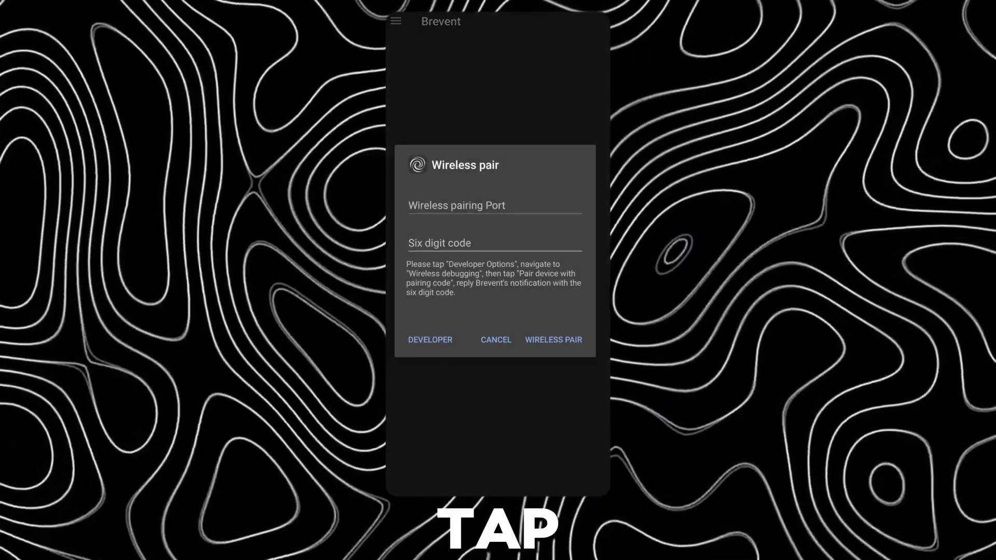
click(430, 340)
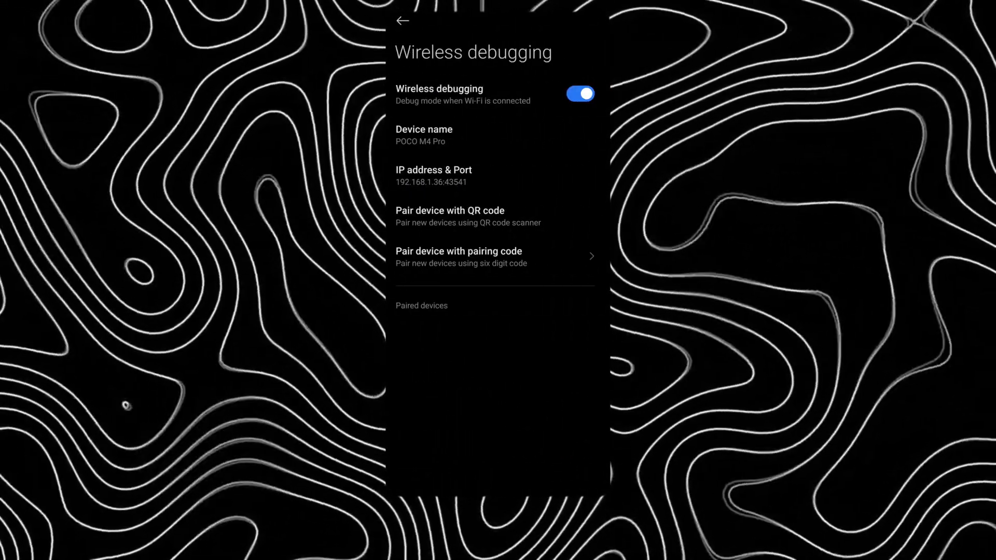
Request a pairing code and send the six-digit code through Brevent's pairing notification
click(459, 257)
text(054)
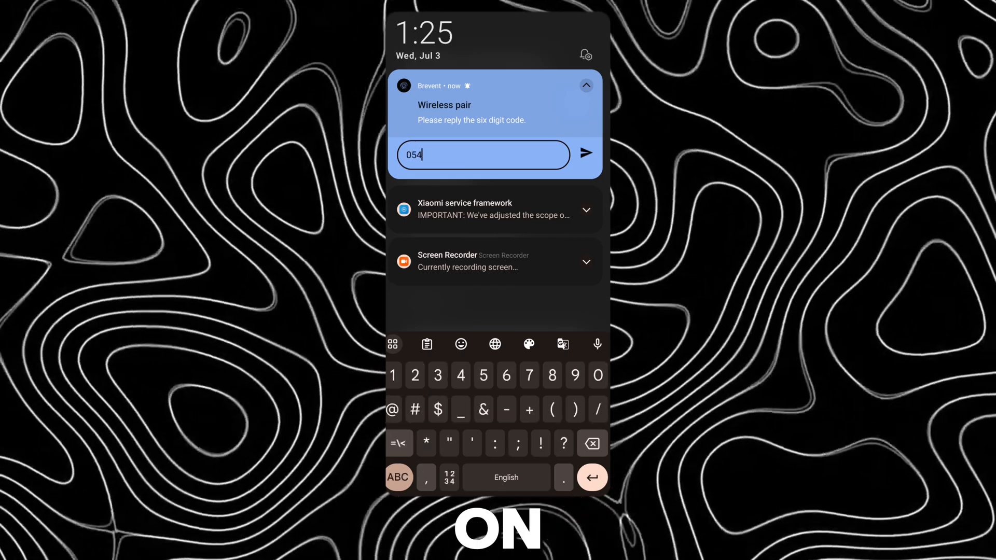
click(584, 153)
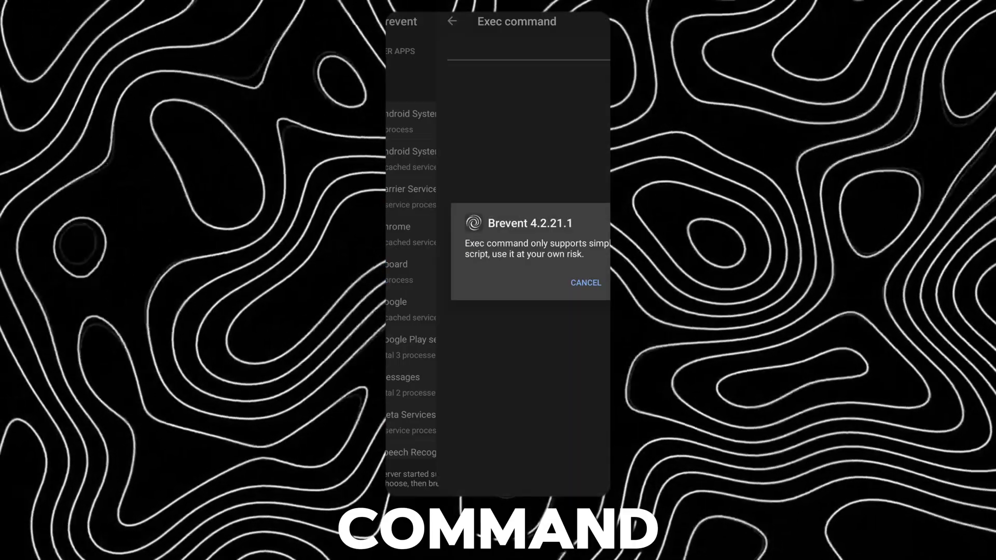
Run 'settings put system deviceLevelList v:1,c:3,g:3' in Brevent's Exec command
click(584, 282)
text(settings put s)
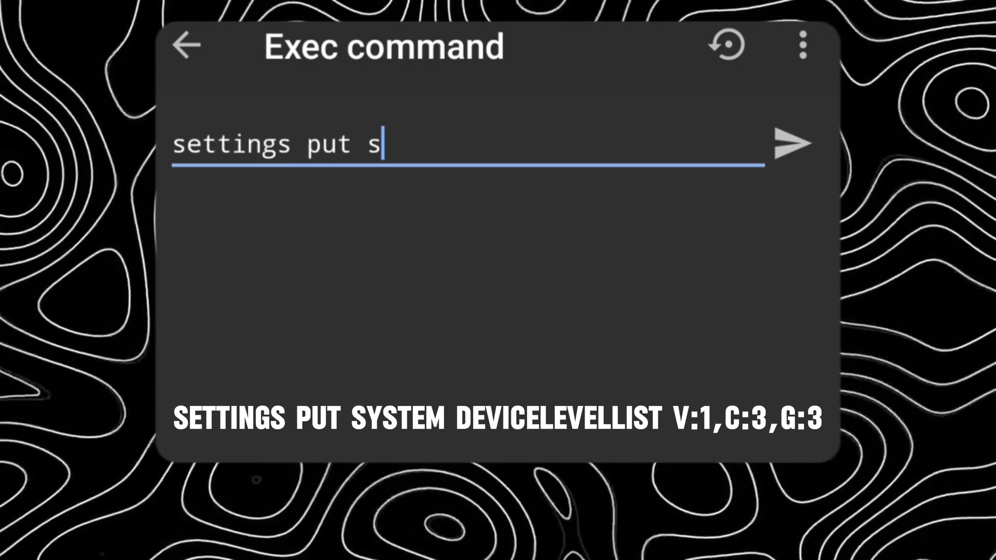
text(ystem deviceLevelLi)
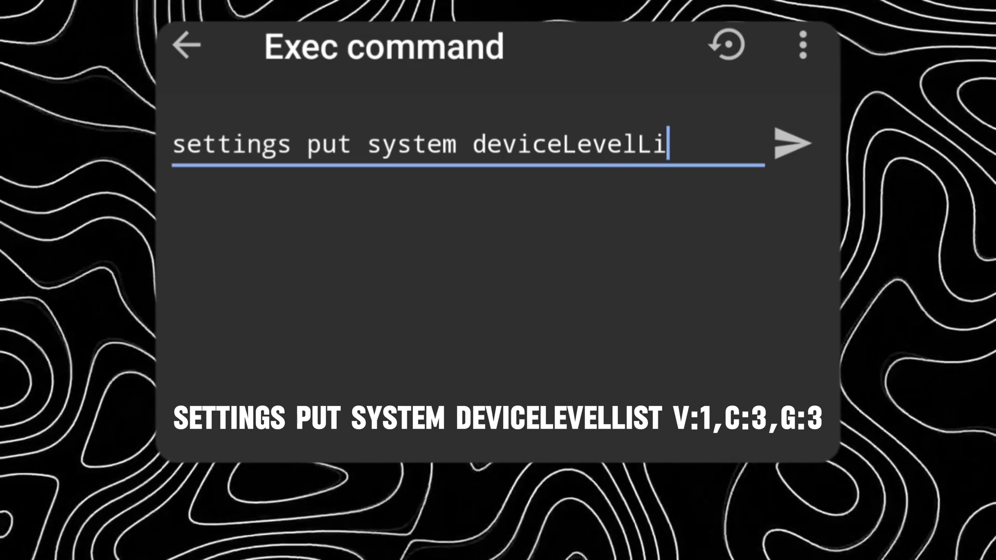
text(st)
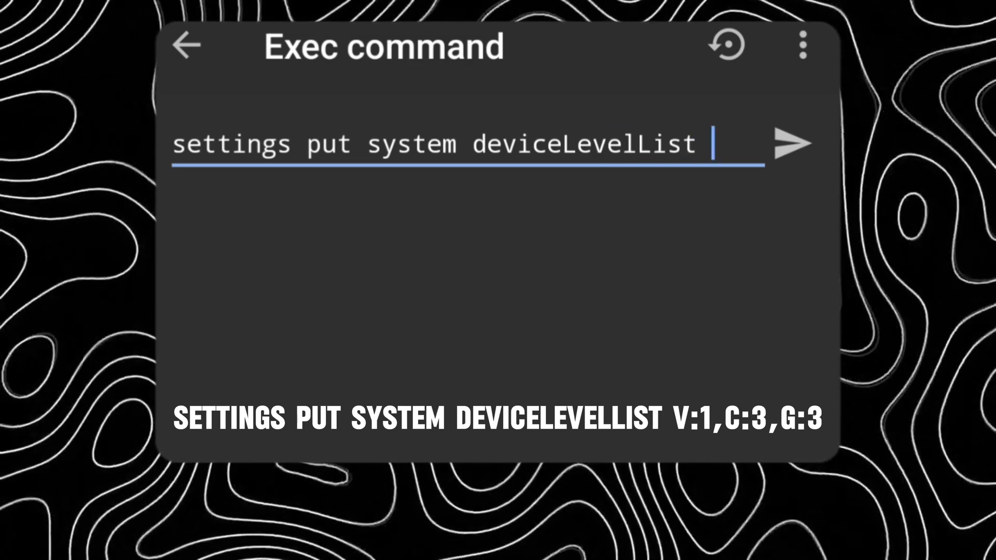
text(v:1,)
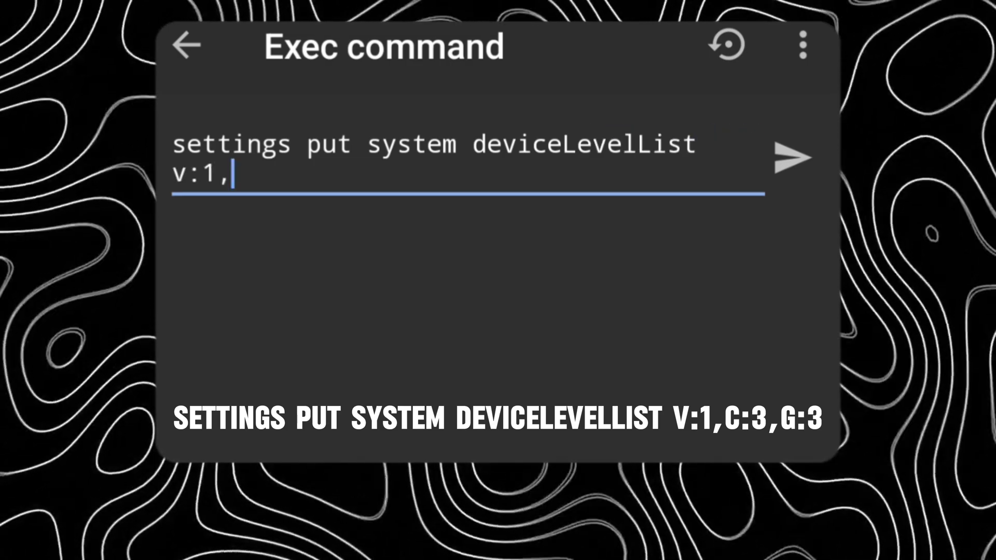
text(c:3)
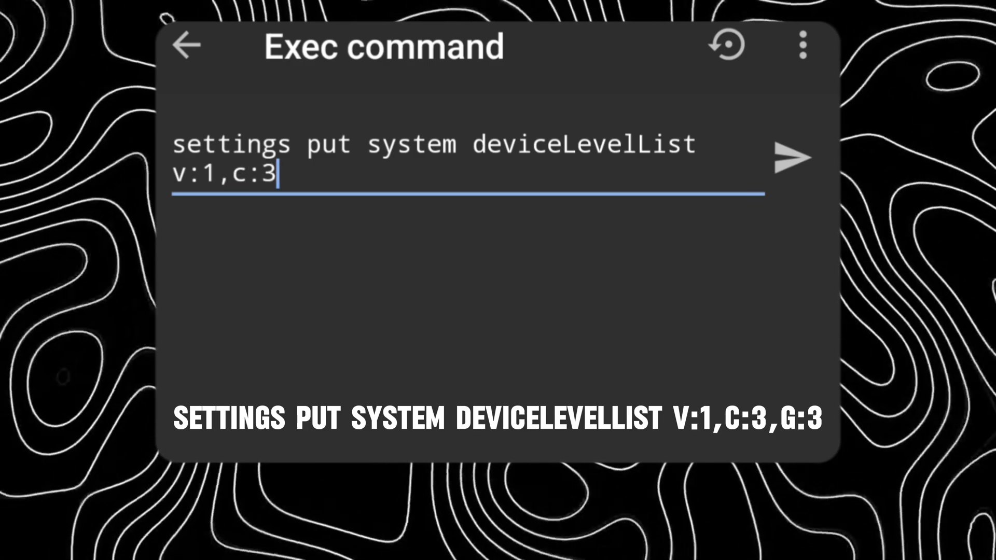
text(,g:3)
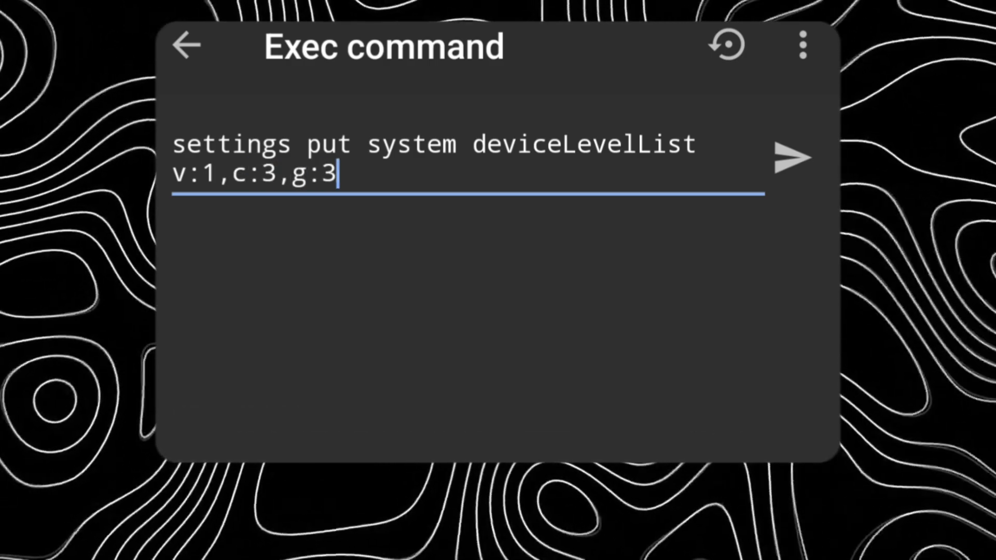
click(790, 157)
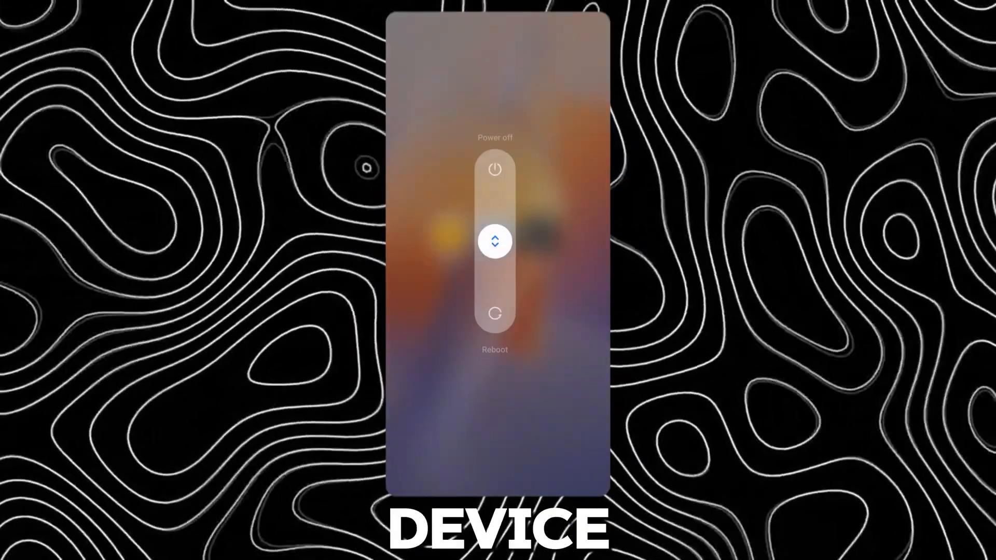
Reboot the phone, then open Lock screen settings to the Magazine style chooser
click(495, 313)
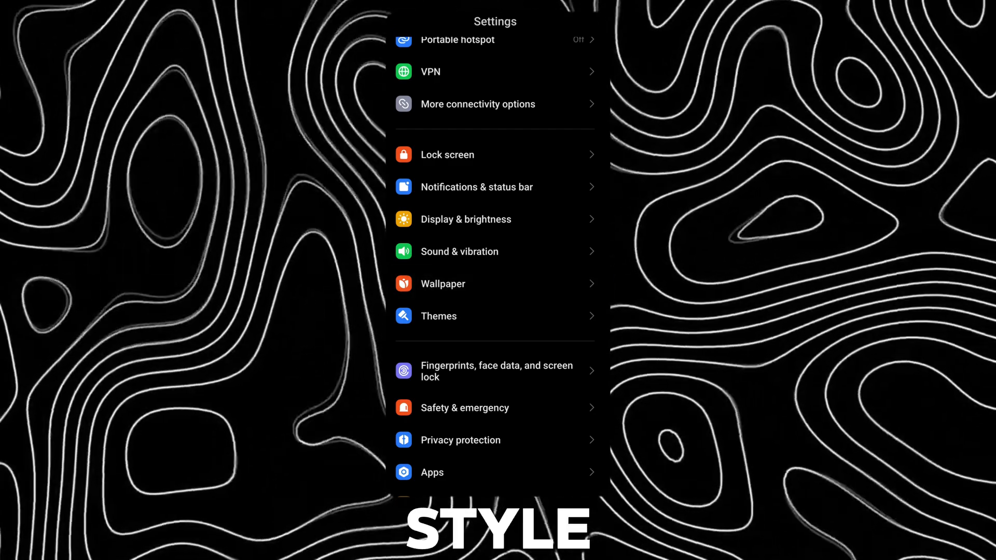
click(443, 283)
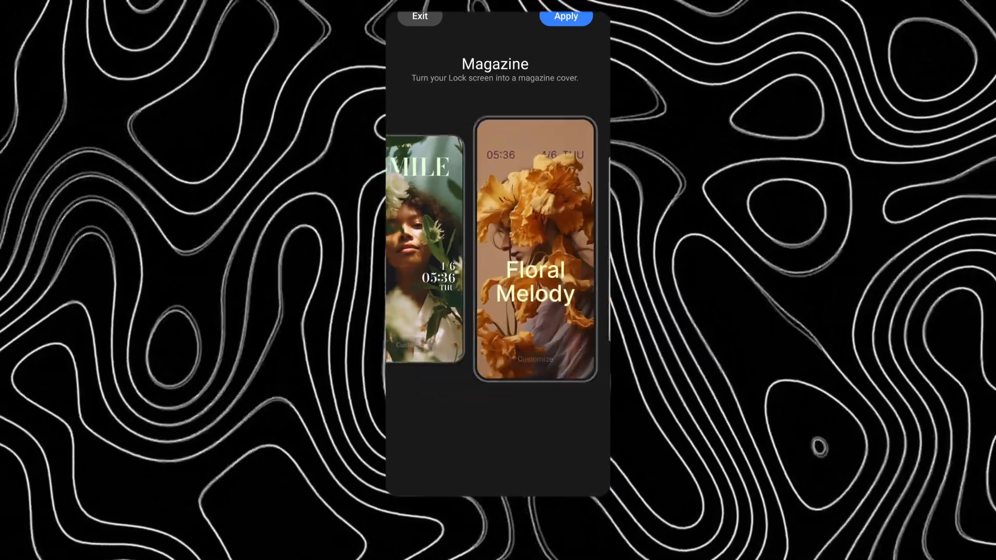
Customise the Flatiron skyscraper Magazine layout and open its Wallpaper picker
scroll(left, 3)
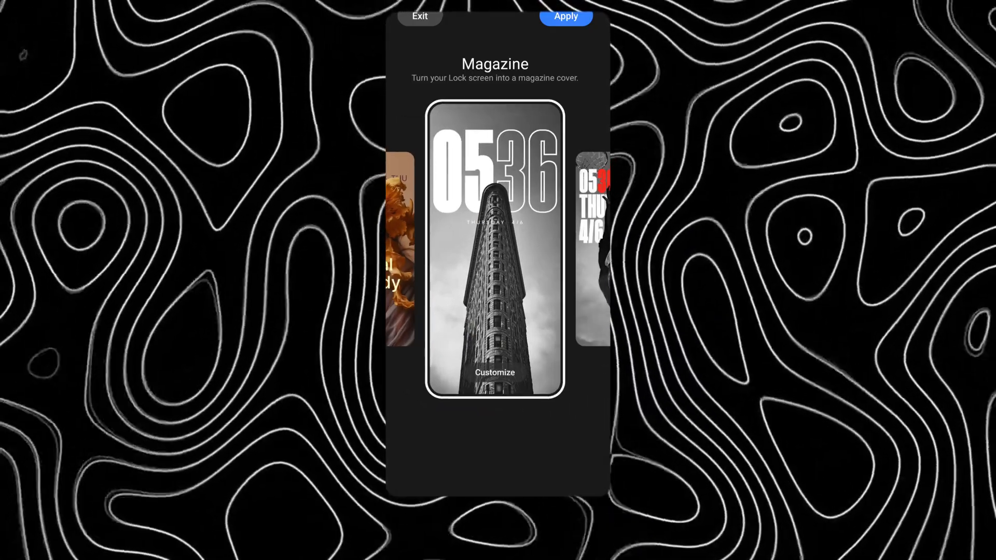
click(494, 373)
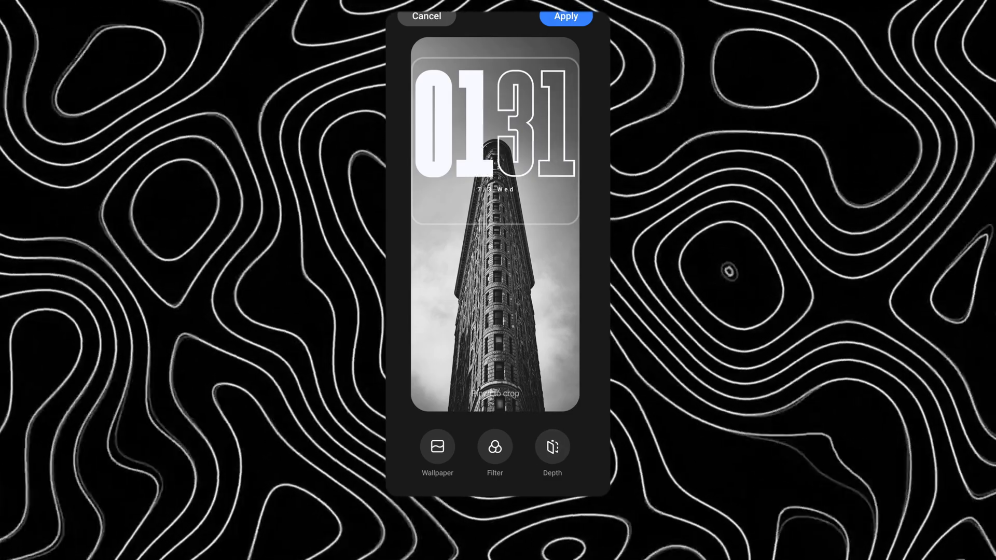
click(437, 446)
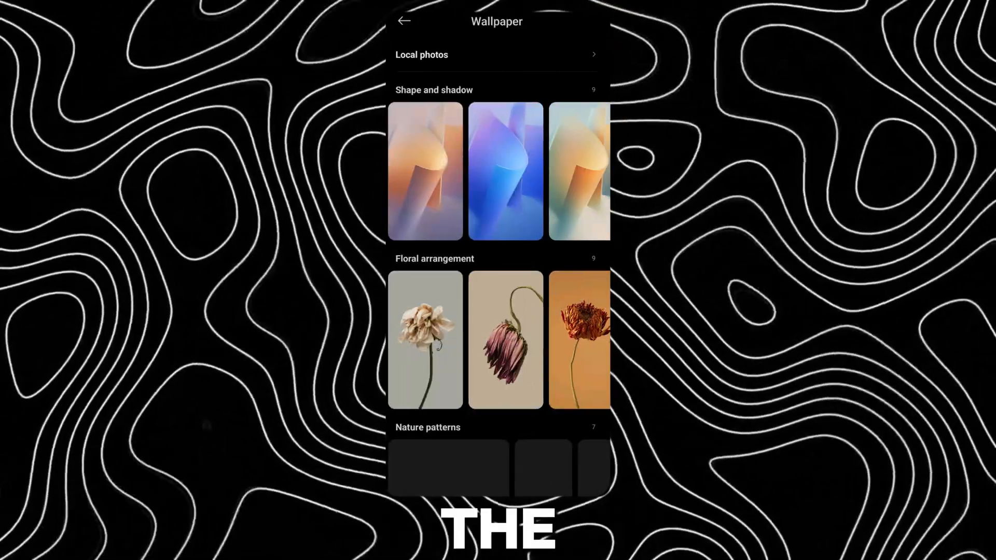